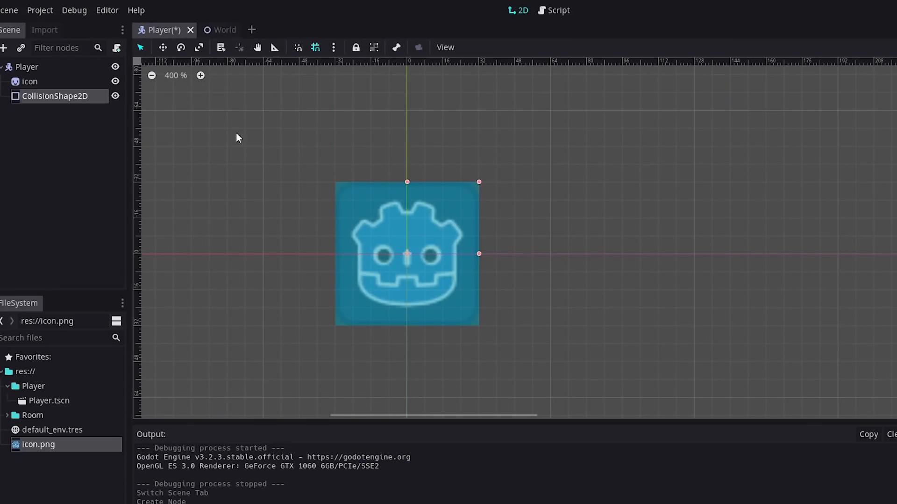
# Step: Add the Icon sprite to the Player scene and search the web for how to jump in Godot
pyautogui.doubleClick(29, 80)
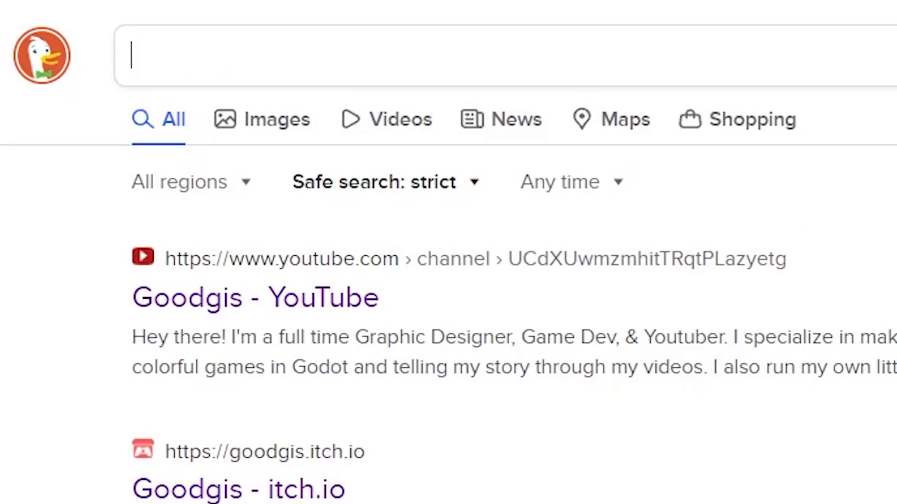
pyautogui.write('How to jump in Godot BECAUSE I"M')
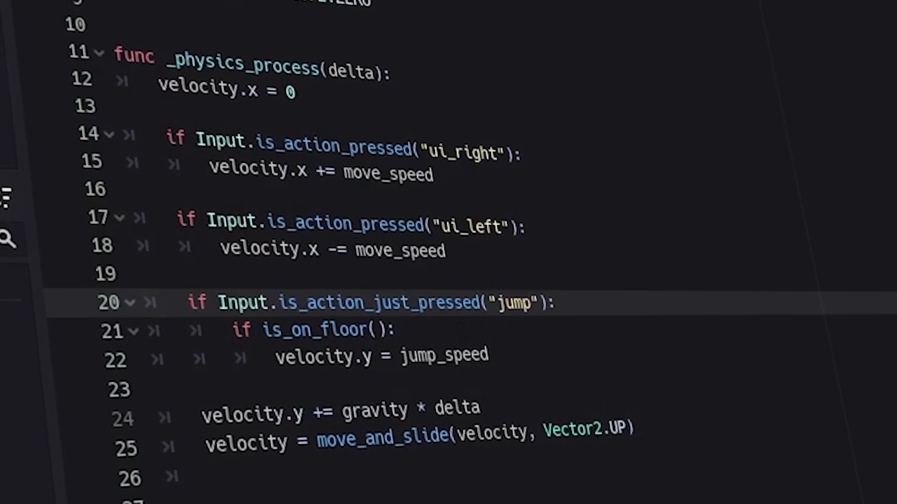
# Step: Write a print statement in the player script while building the movement and jump logic
pyautogui.write('print')
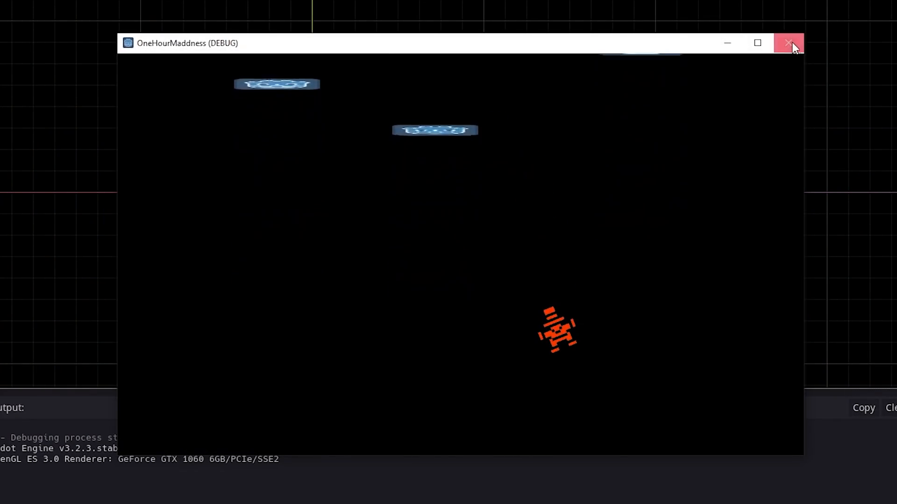
# Step: Close the running game test window after watching the character fall past the platforms
pyautogui.click(788, 43)
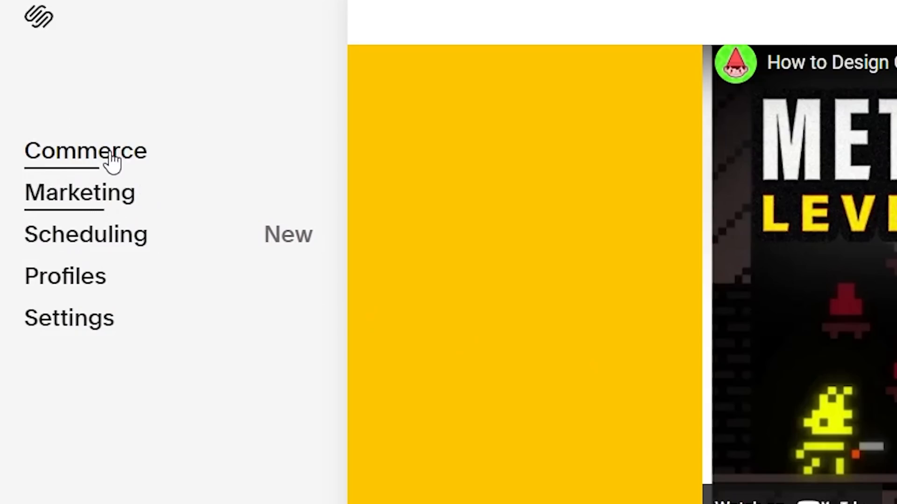
pyautogui.scroll(-3)
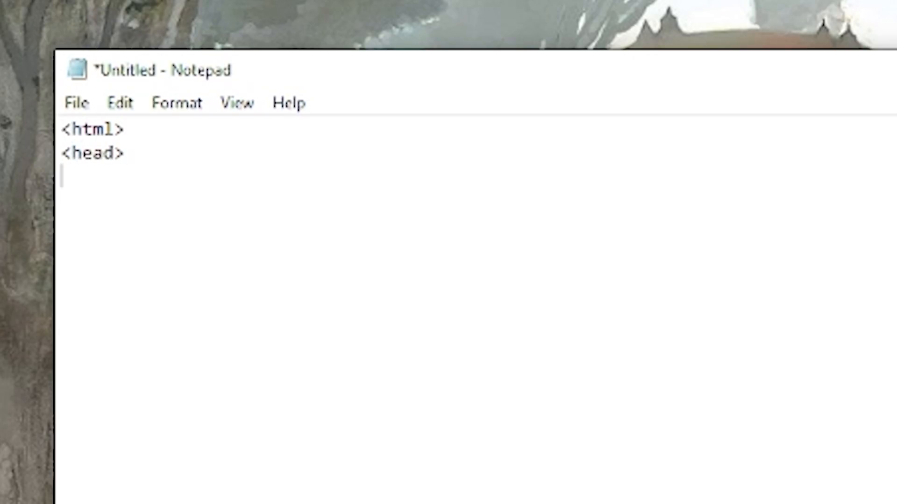
# Step: Enter the closing </head> tag in the Notepad HTML document
pyautogui.write('</head>')
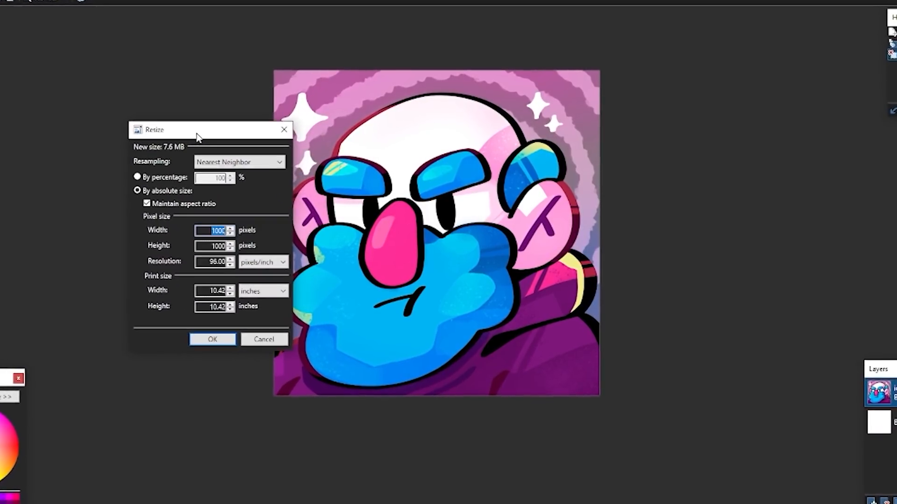
# Step: Bring up the Resize dialog for the 1000 by 1000 pixel cartoon portrait
pyautogui.click(136, 177)
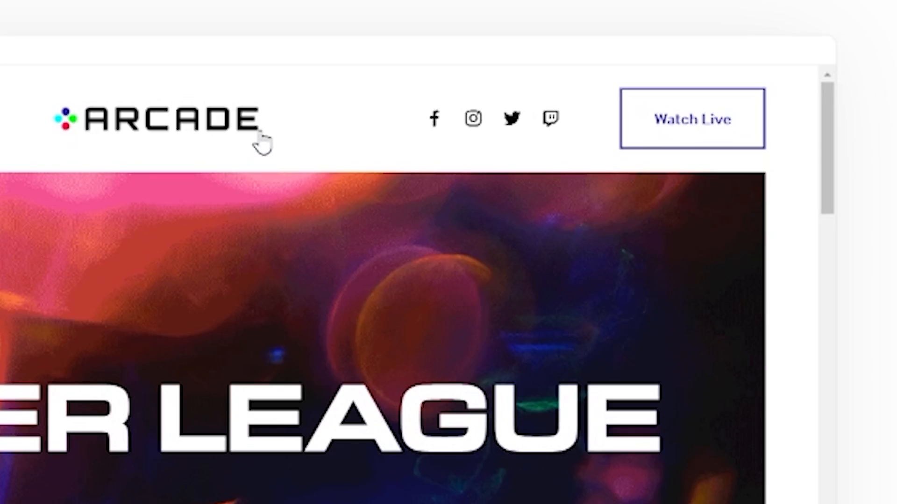
pyautogui.moveTo(570, 132)
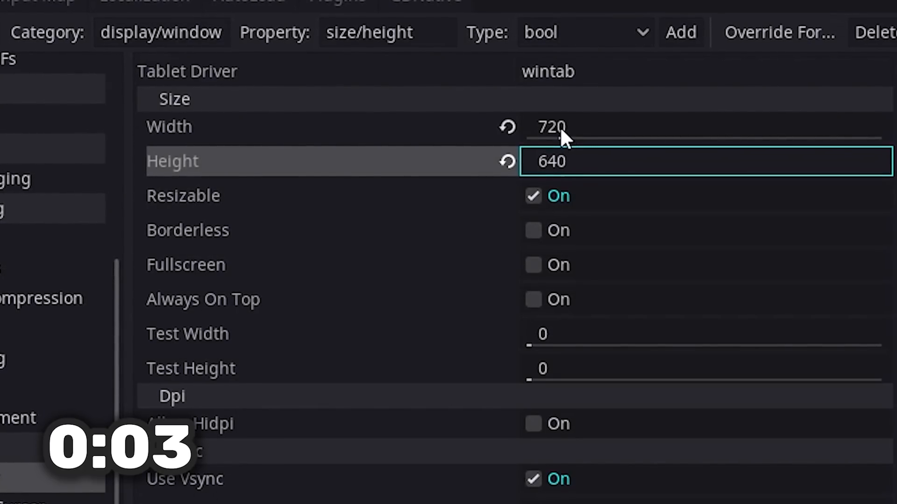
# Step: Set the game window size to 720 wide by 640 tall in Project Settings
pyautogui.click(562, 128)
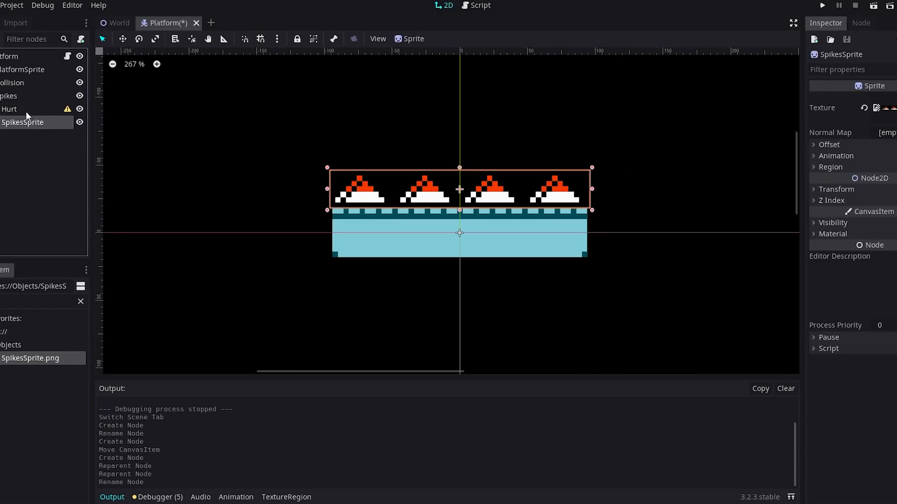
# Step: Bring up the Open a File dialog at res:// to choose a sound for the Stream property
pyautogui.click(10, 109)
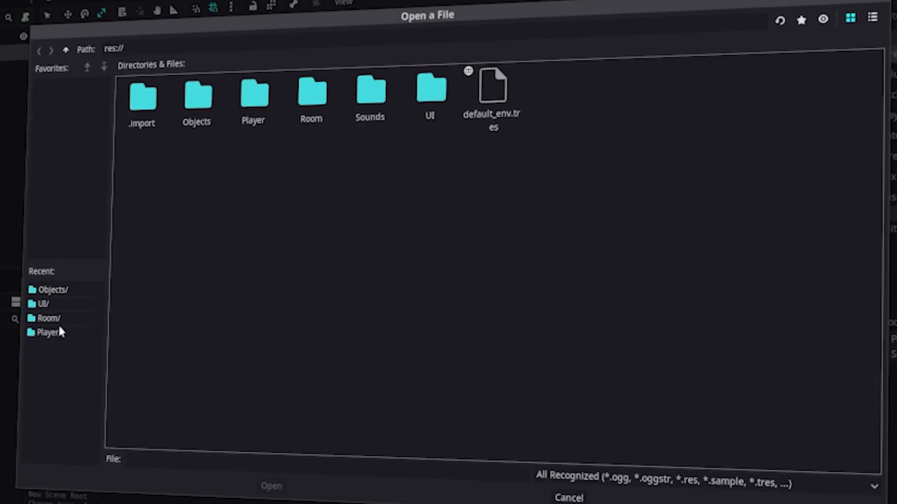
pyautogui.doubleClick(368, 89)
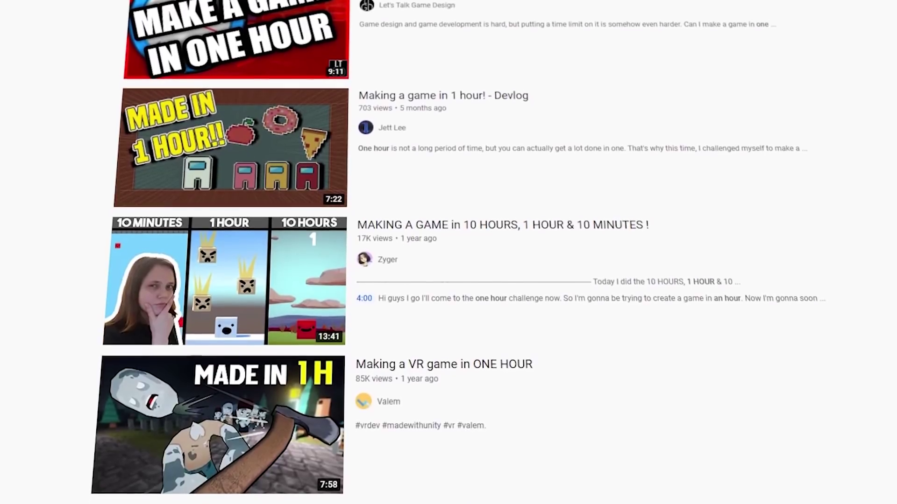
# Step: Scroll down the YouTube results for one-hour game-making videos
pyautogui.scroll(-3)
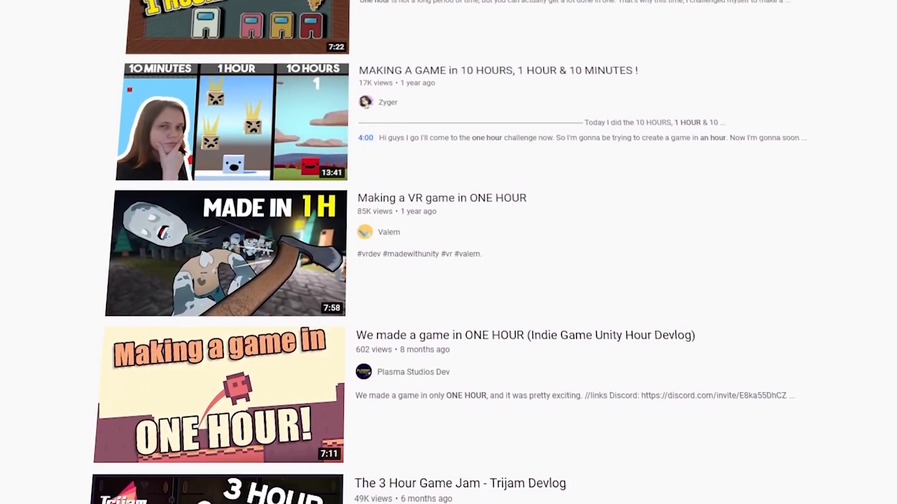
pyautogui.scroll(-3)
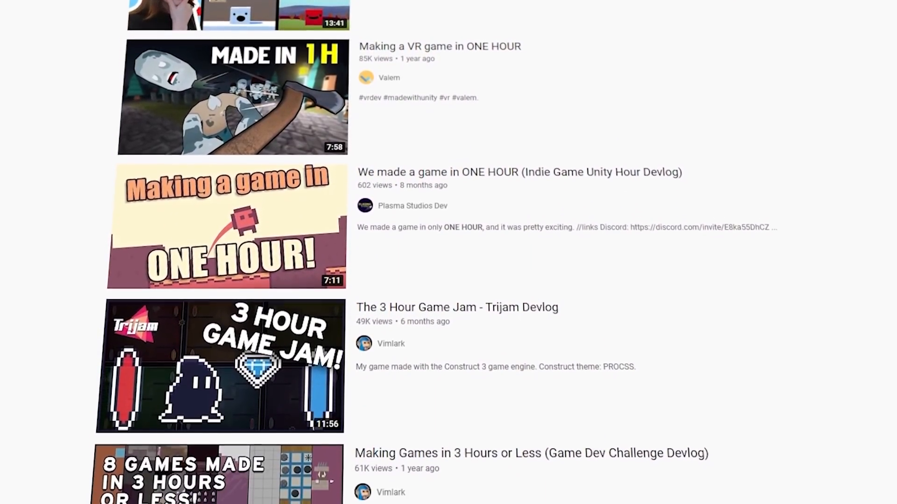
pyautogui.scroll(-3)
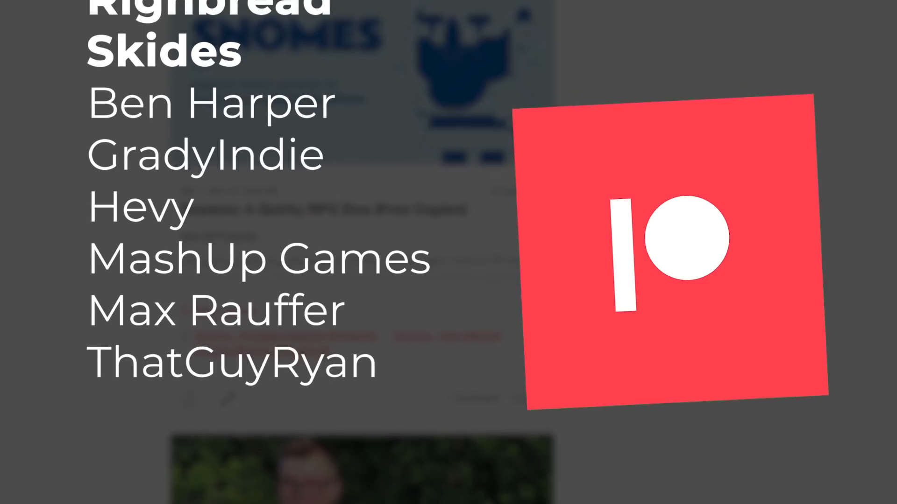
pyautogui.scroll(-3)
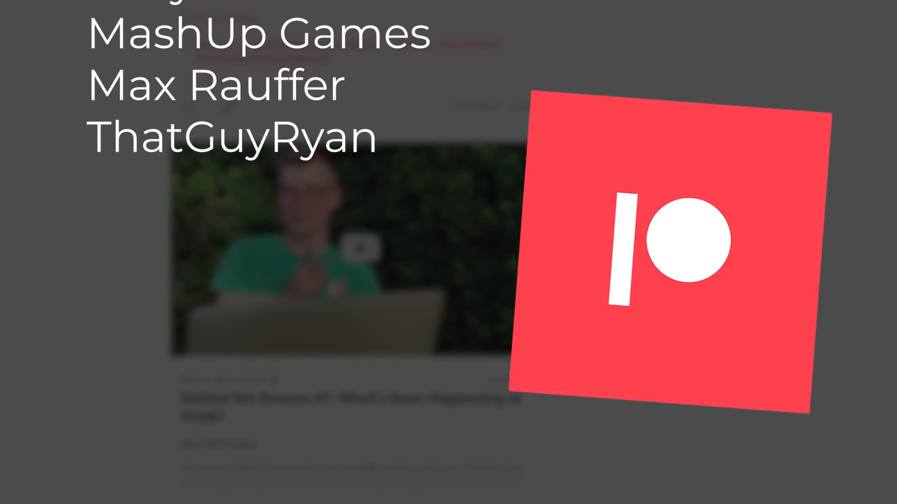